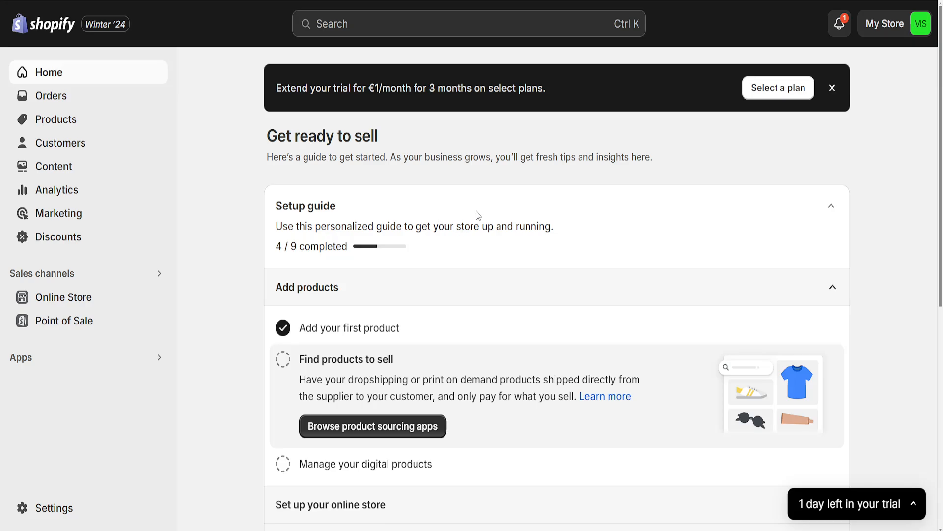
pyautogui.moveTo(437, 265)
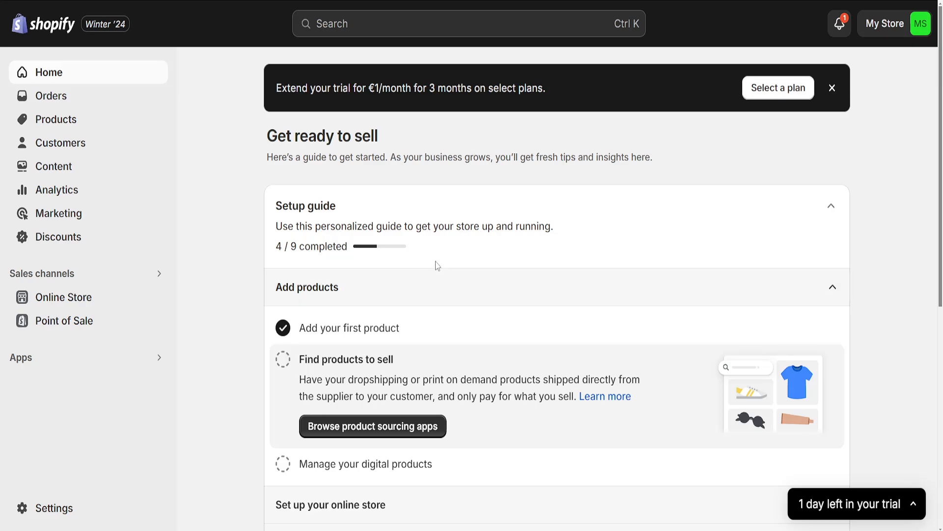
pyautogui.moveTo(63, 320)
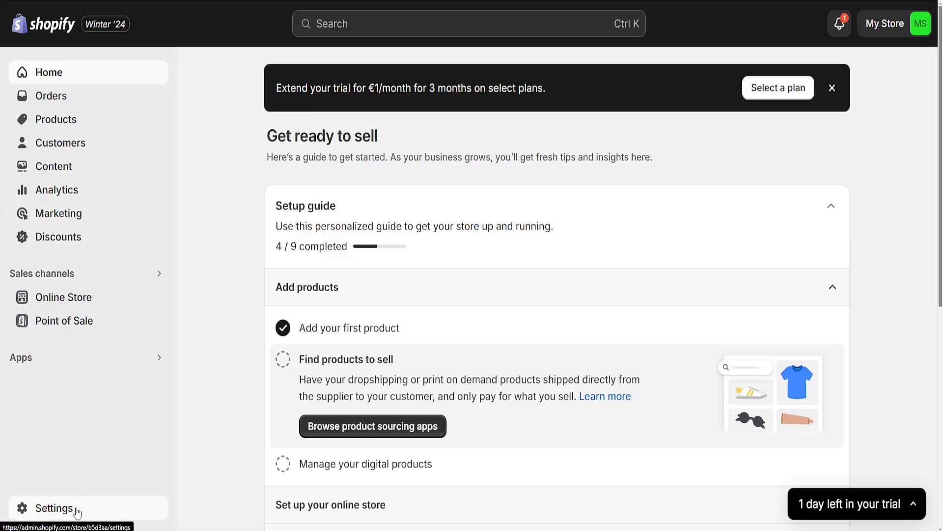
# Start a new custom shipping profile from Settings › Shipping and delivery
pyautogui.click(55, 507)
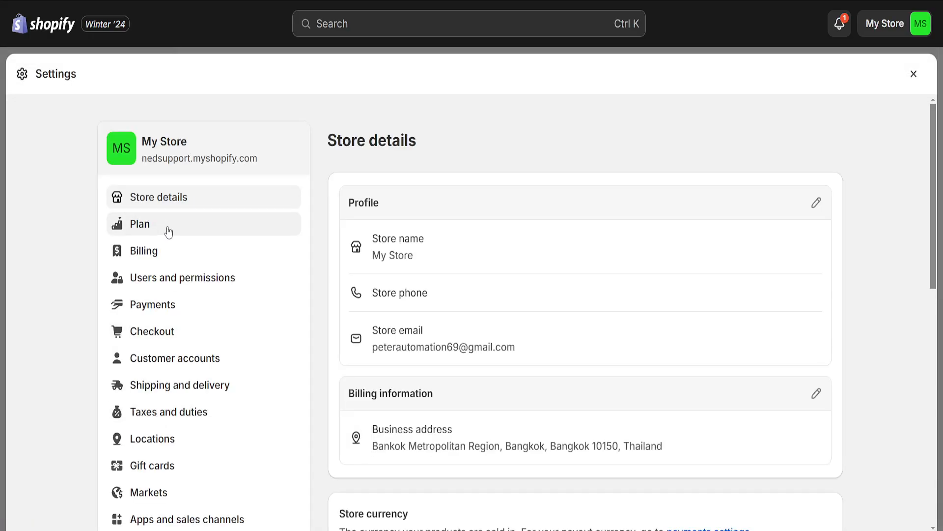
pyautogui.moveTo(193, 385)
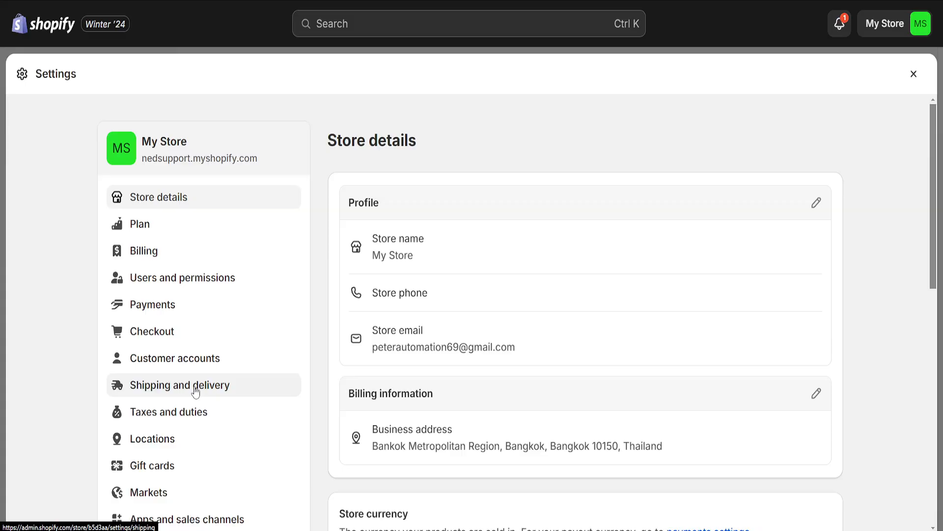
pyautogui.moveTo(187, 393)
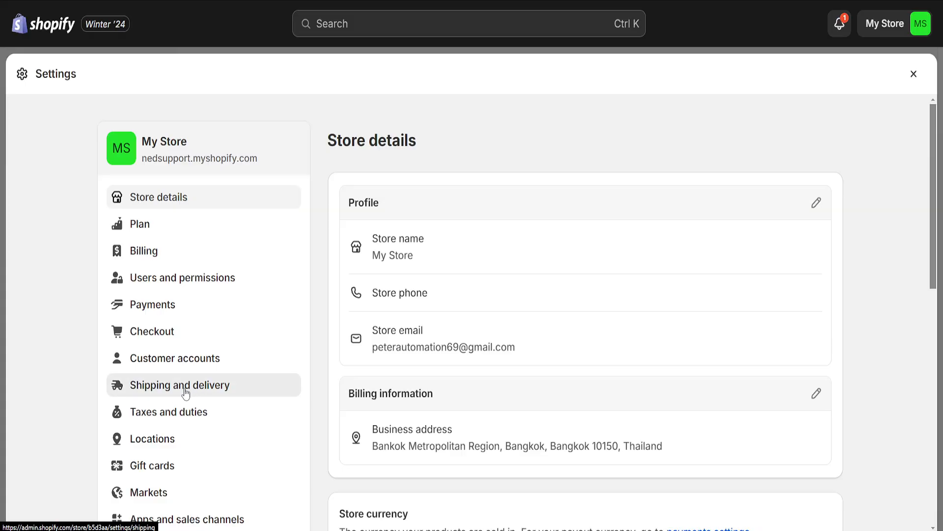
pyautogui.click(180, 385)
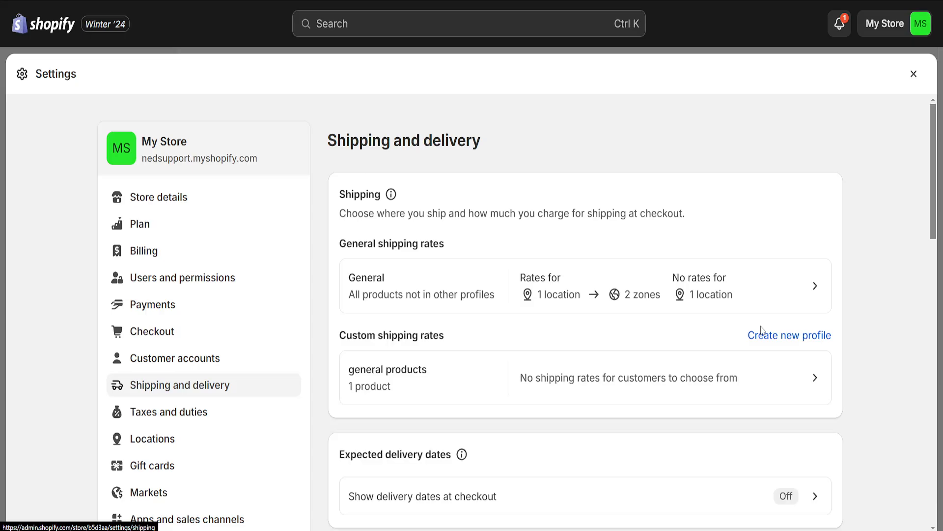
pyautogui.click(789, 335)
pyautogui.write('Fragile products')
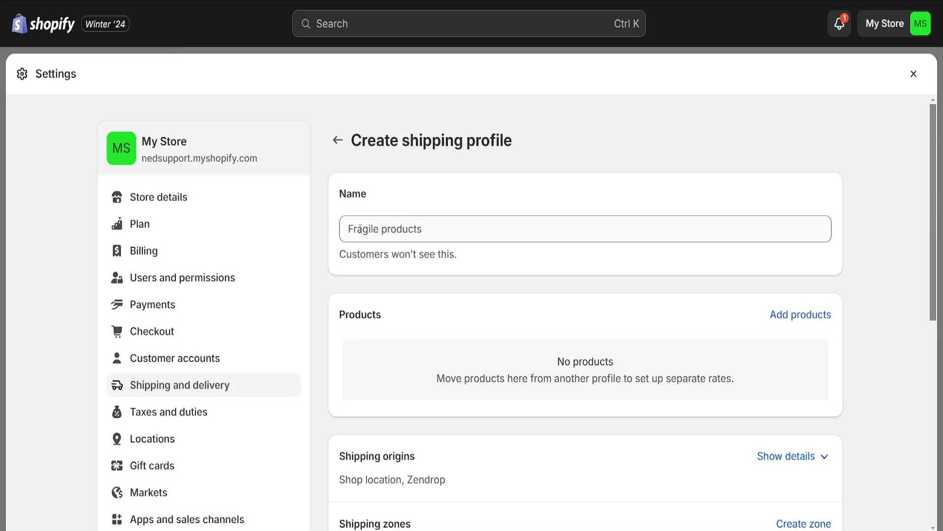
# Name the profile 'shopify tutorial' and add product 2 alongside digital pic
pyautogui.click(584, 228)
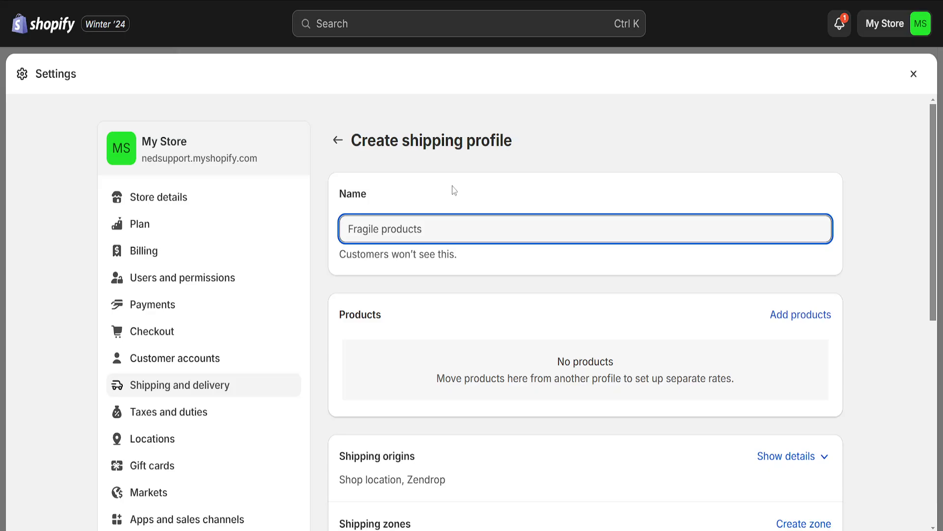
pyautogui.write('shopify tutorial')
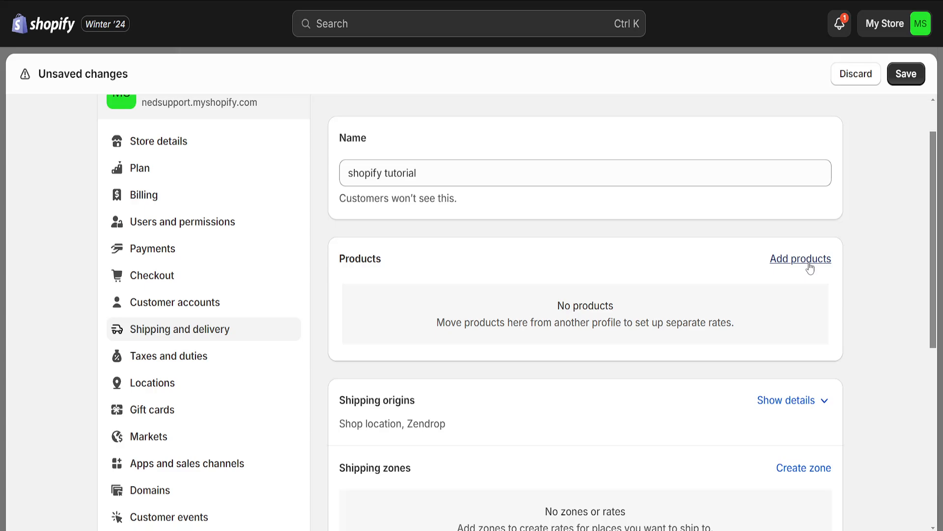
pyautogui.click(800, 258)
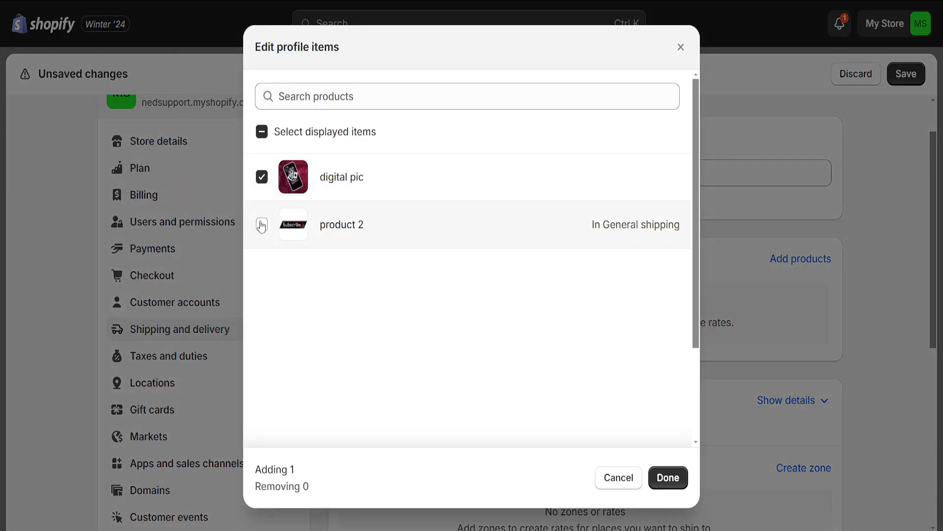
pyautogui.click(262, 224)
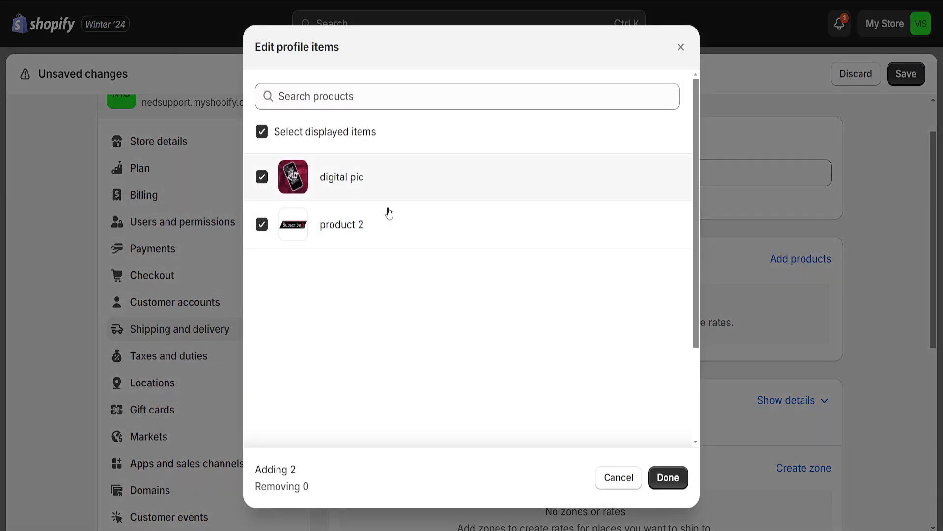
pyautogui.click(667, 478)
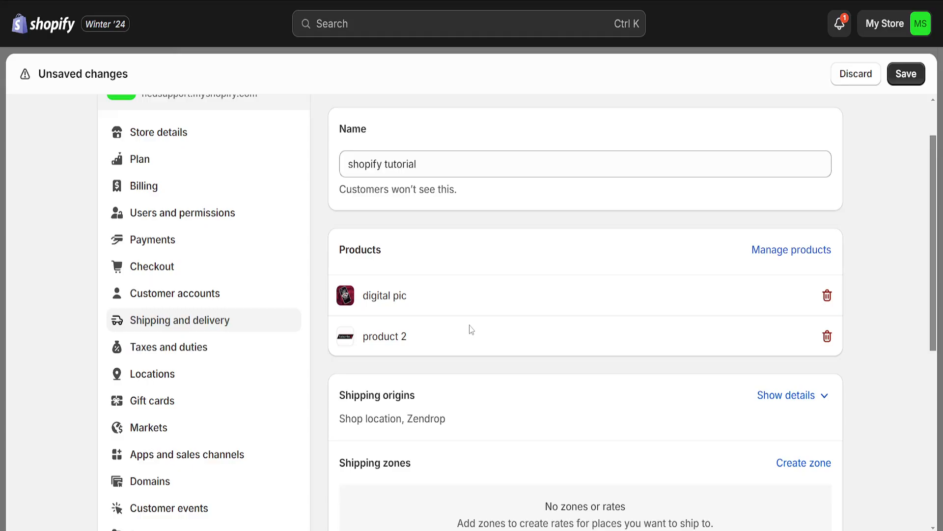
# Begin a new shipping zone under the profile's Shipping zones section
pyautogui.scroll(-3)
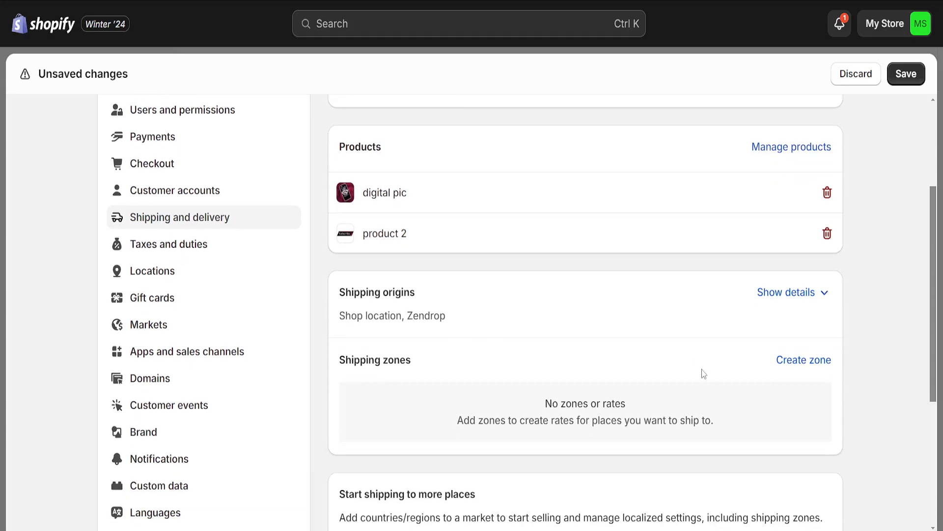
pyautogui.scroll(-3)
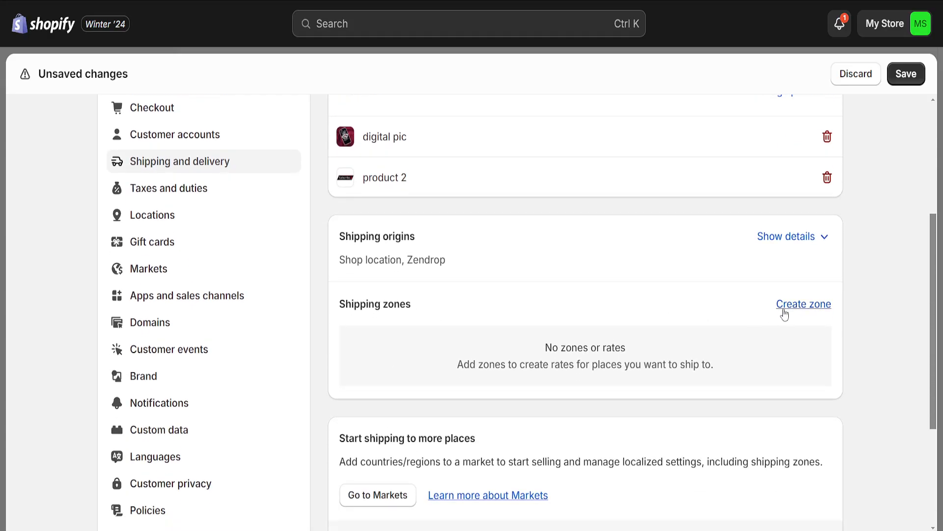
pyautogui.moveTo(768, 307)
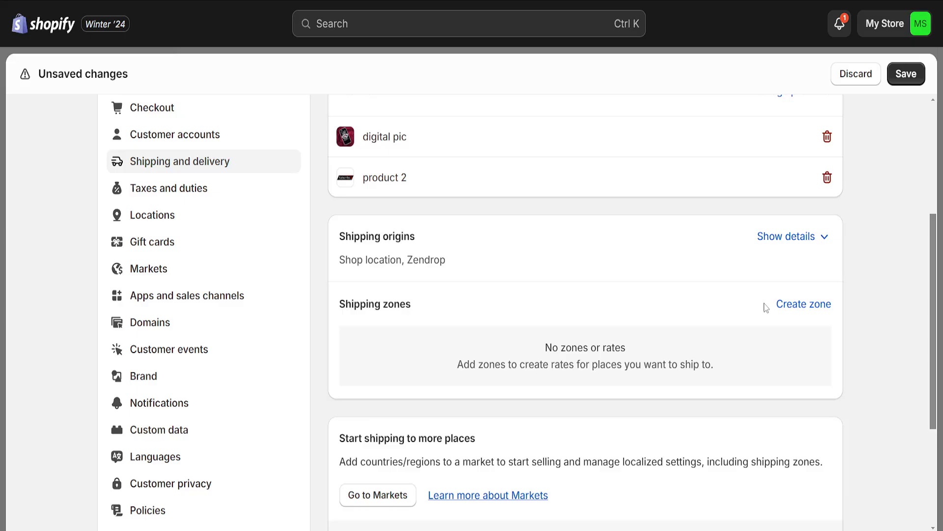
pyautogui.click(803, 304)
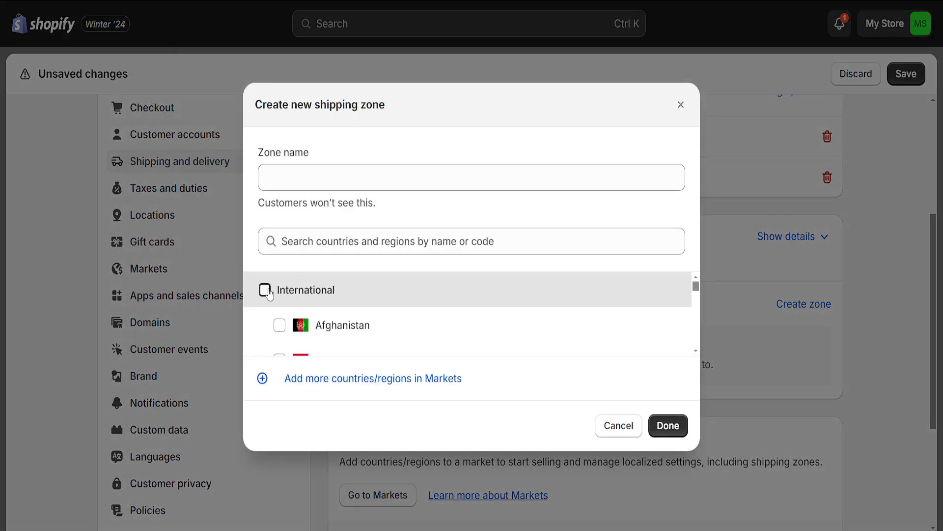
# Create a zone named 'worldwide' covering International countries plus Bulgaria
pyautogui.click(267, 289)
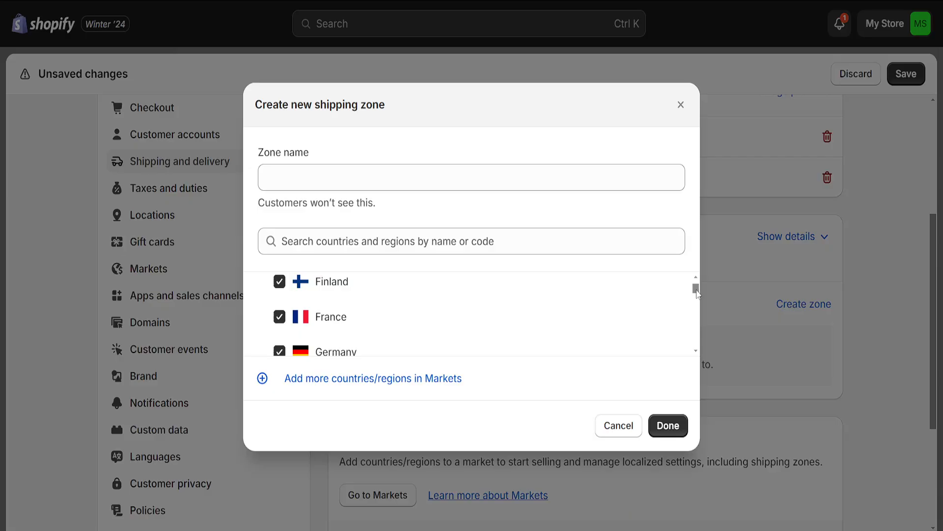
pyautogui.scroll(-3)
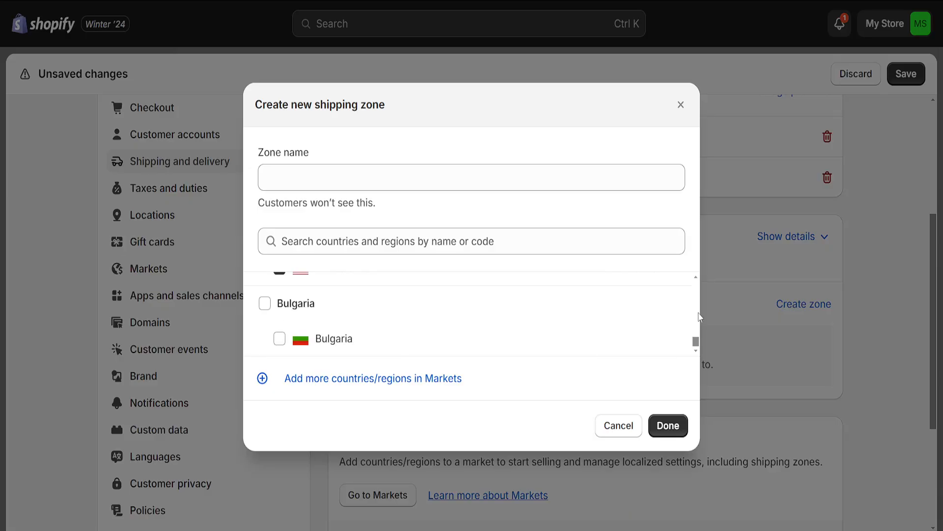
pyautogui.click(264, 303)
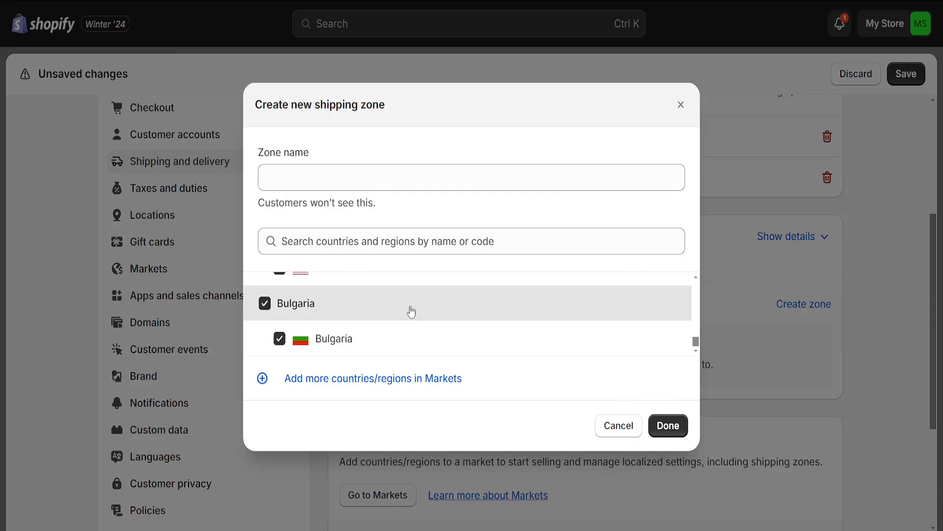
pyautogui.click(667, 426)
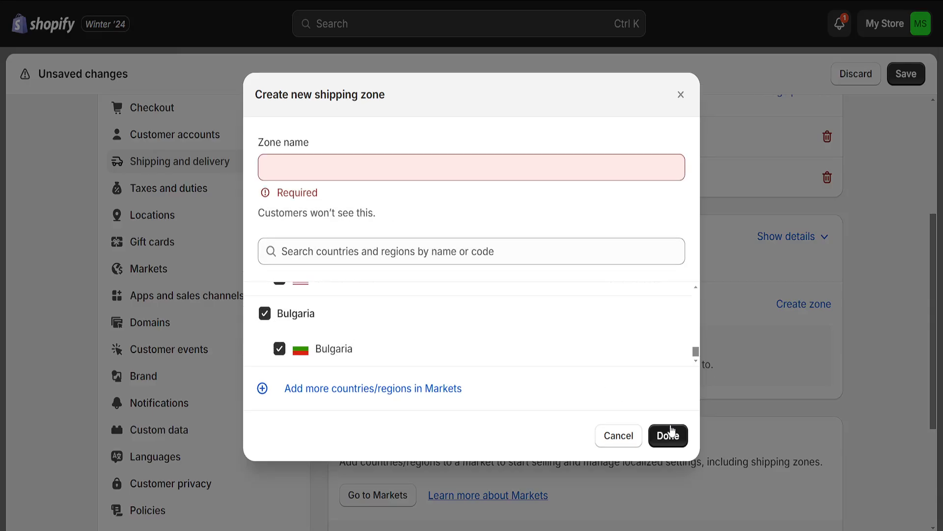
pyautogui.click(470, 167)
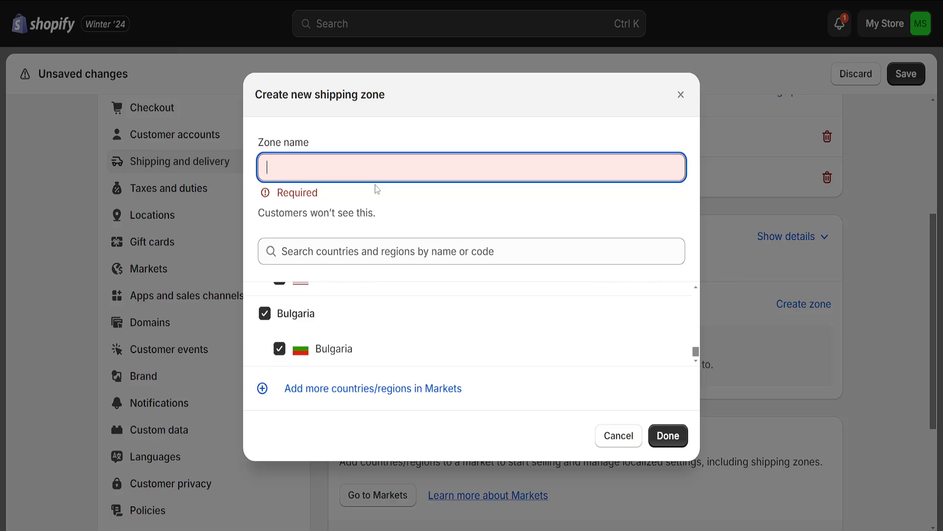
pyautogui.write('worldwide')
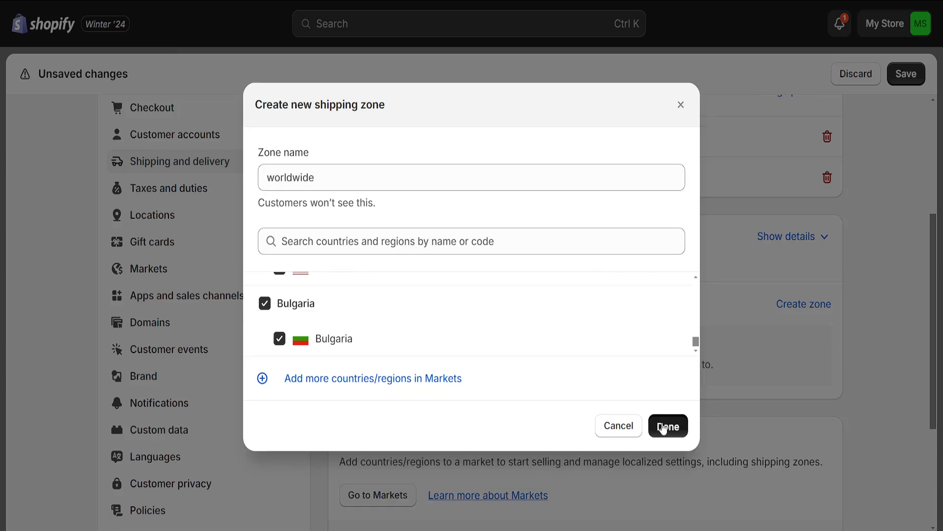
pyautogui.click(668, 426)
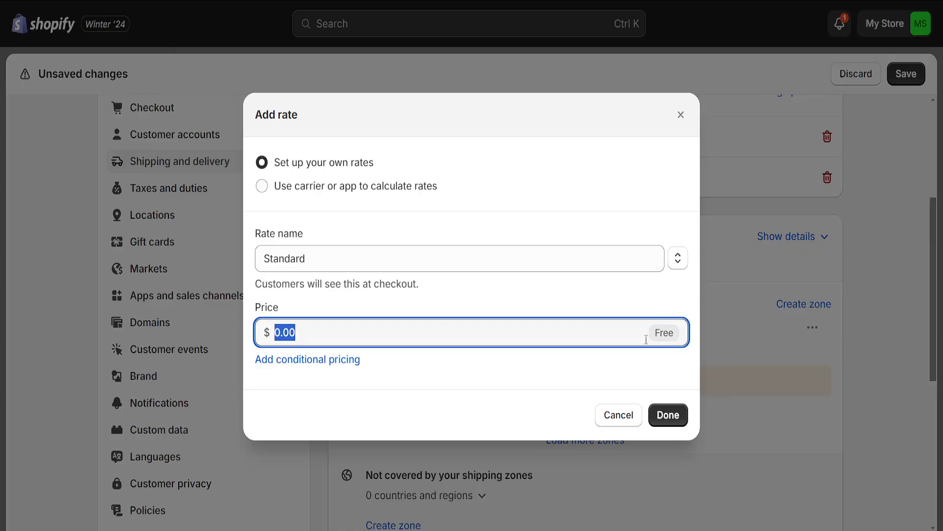
# Confirm a Standard rate priced 0.00 (Free) for the worldwide zone
pyautogui.click(669, 415)
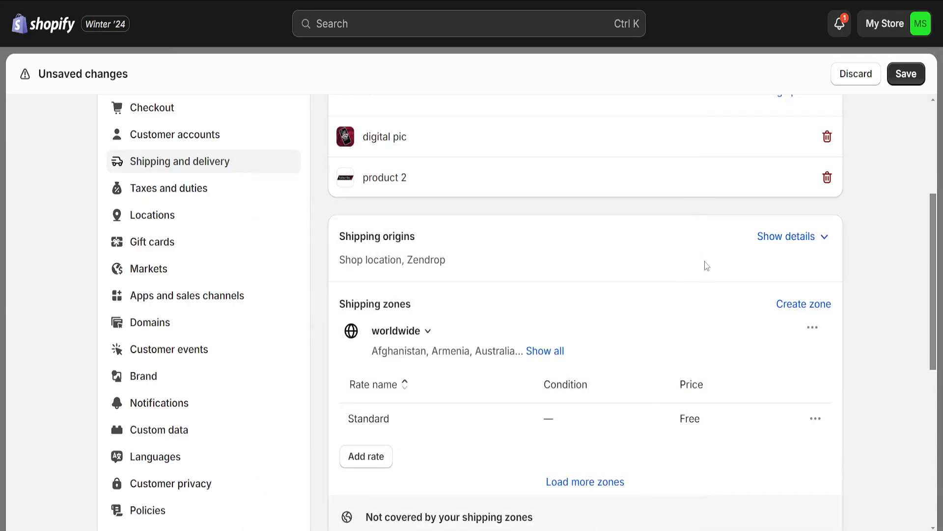
pyautogui.scroll(-3)
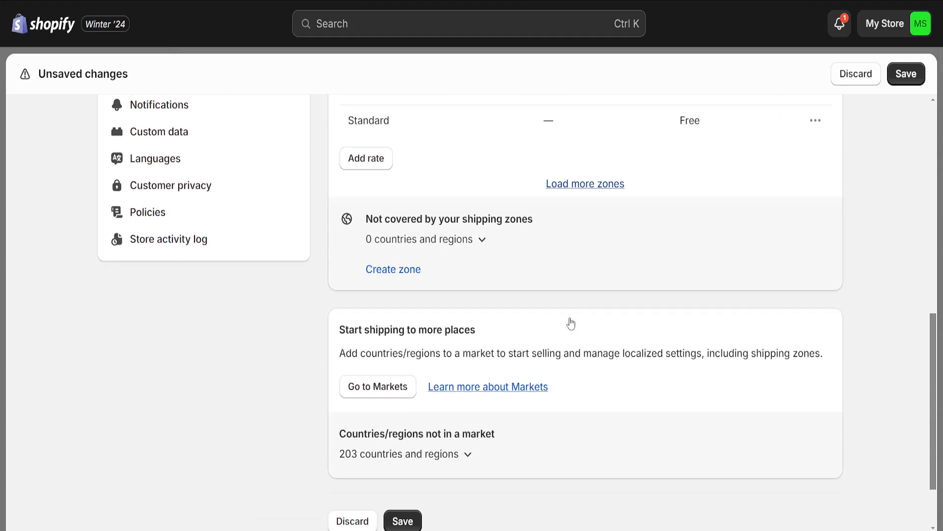
pyautogui.scroll(-3)
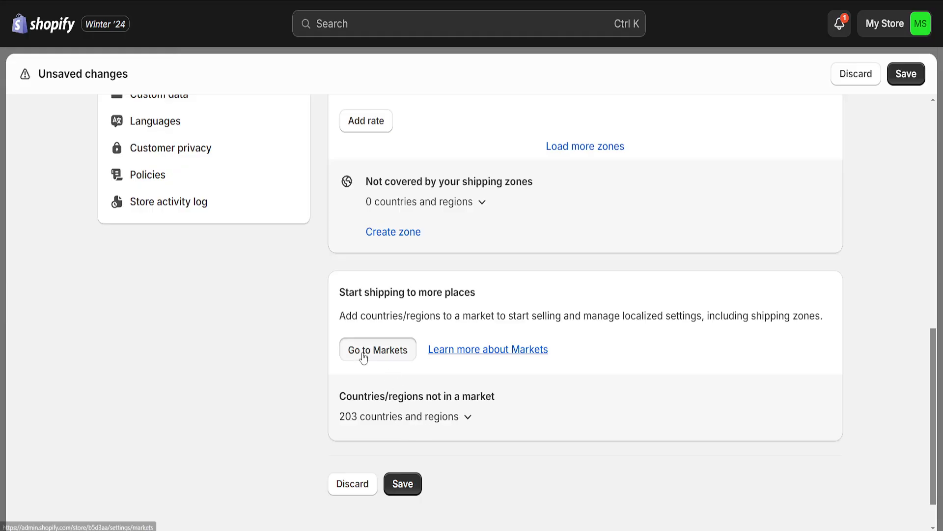
# Glance at Markets, return, and save the shopify tutorial shipping profile
pyautogui.click(377, 348)
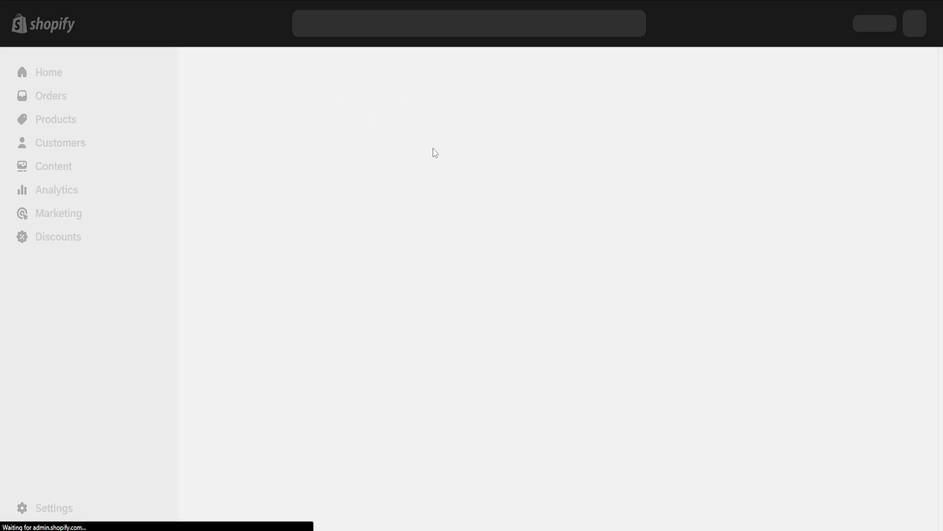
pyautogui.click(53, 507)
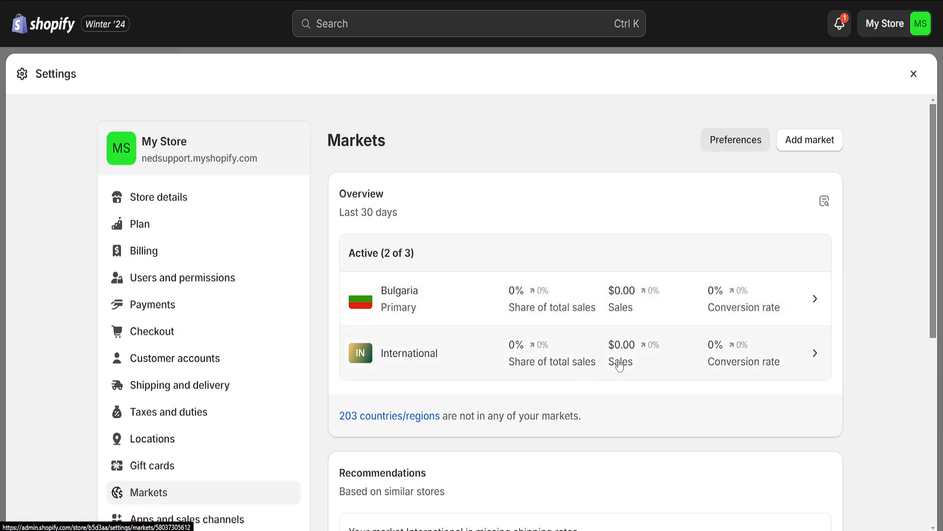
pyautogui.moveTo(444, 369)
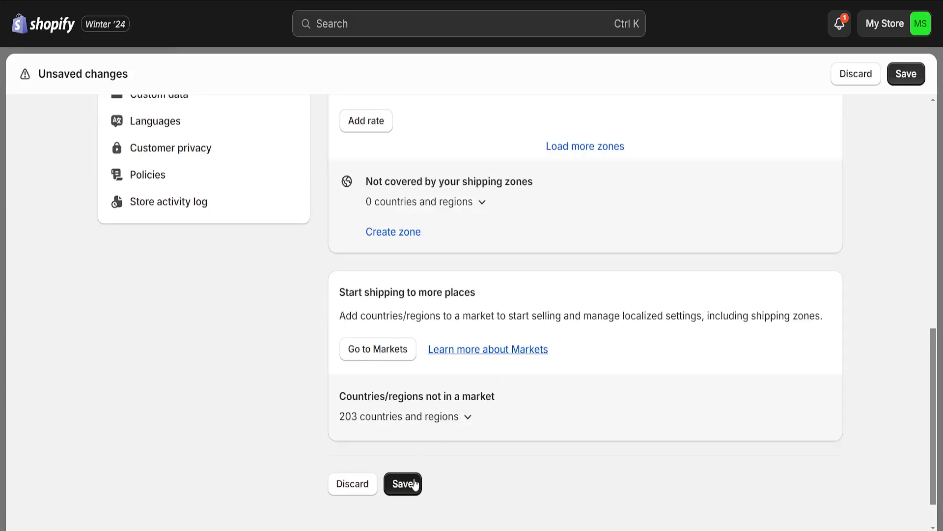
pyautogui.click(403, 484)
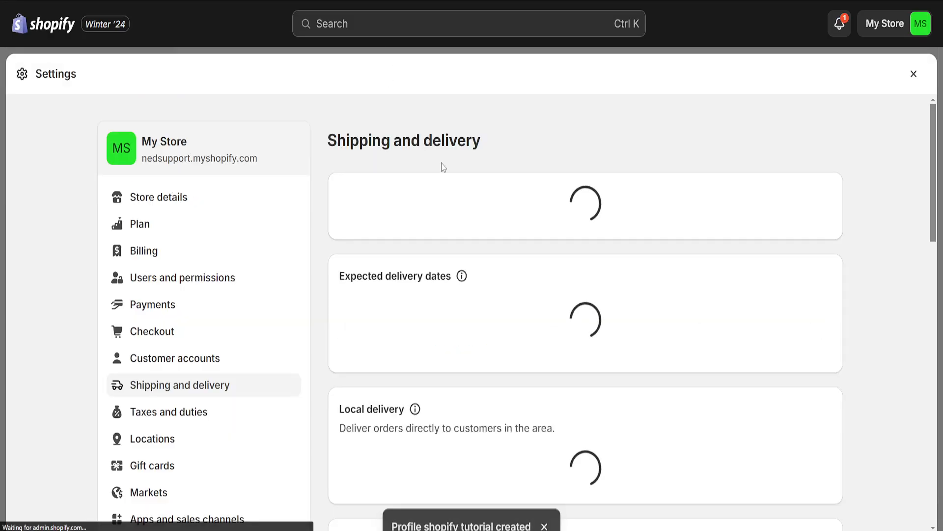